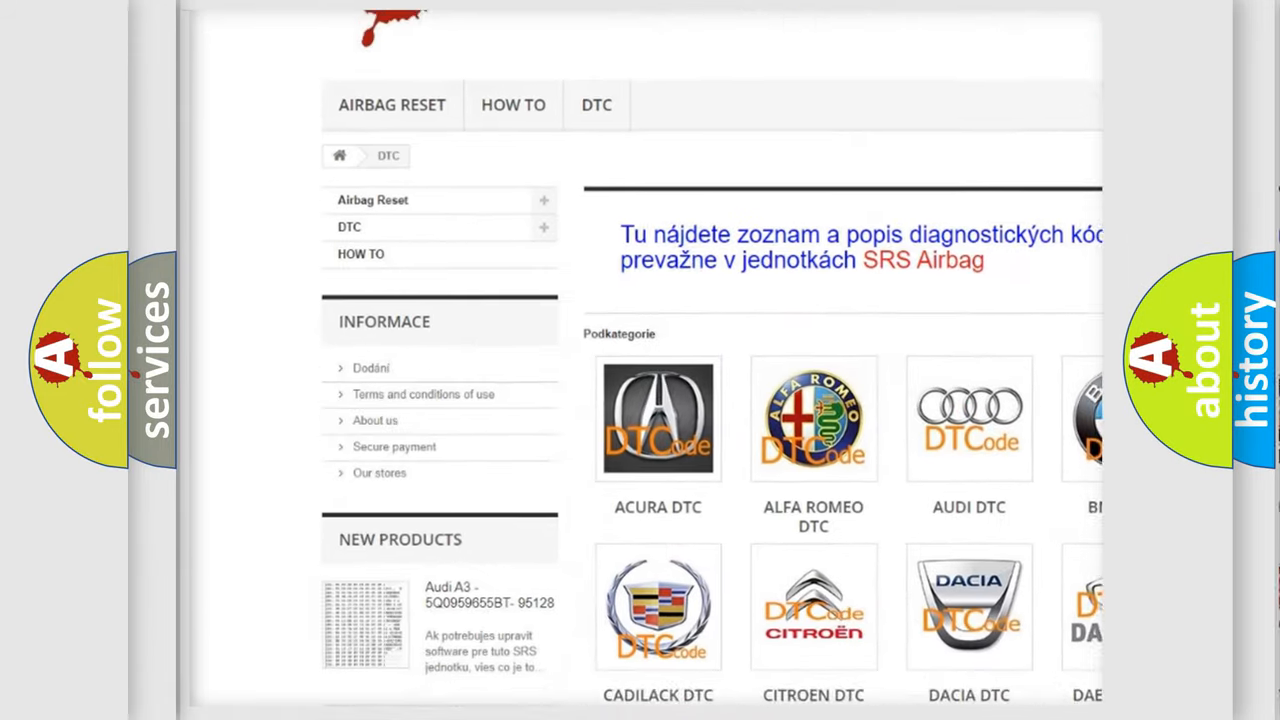
pyautogui.scroll(-3)
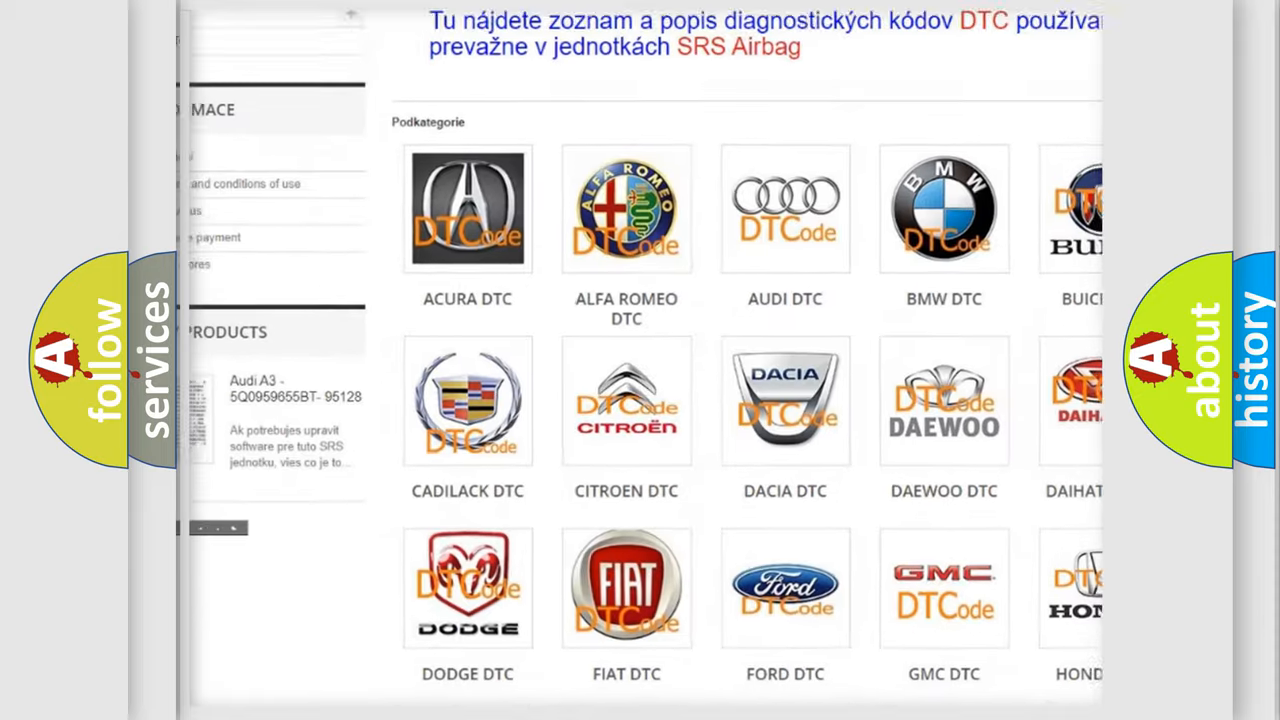
pyautogui.scroll(-3)
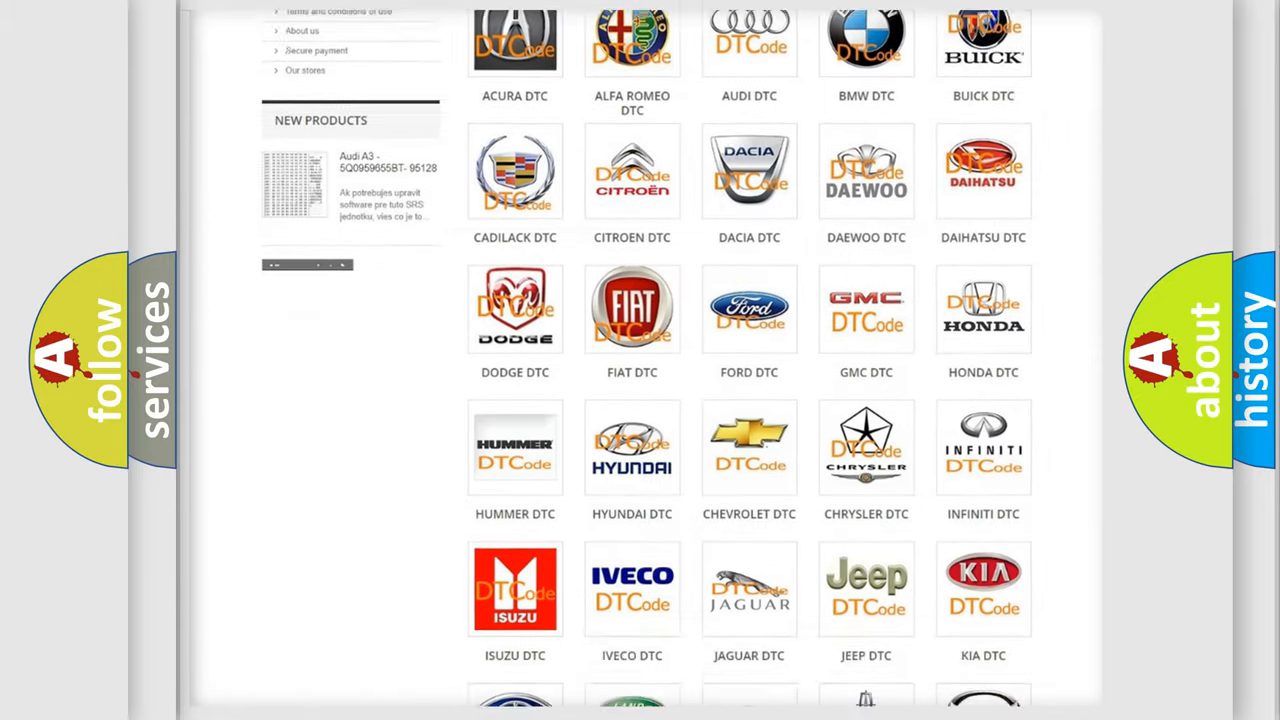
pyautogui.scroll(-3)
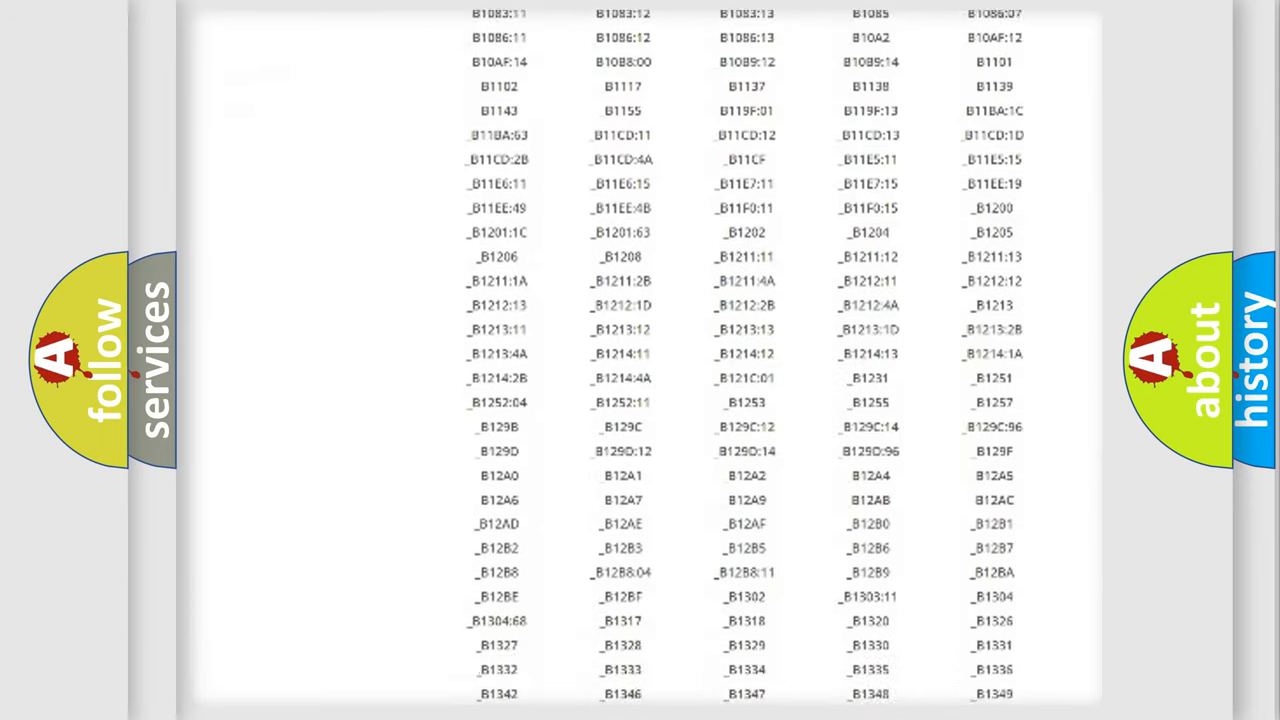
pyautogui.scroll(-3)
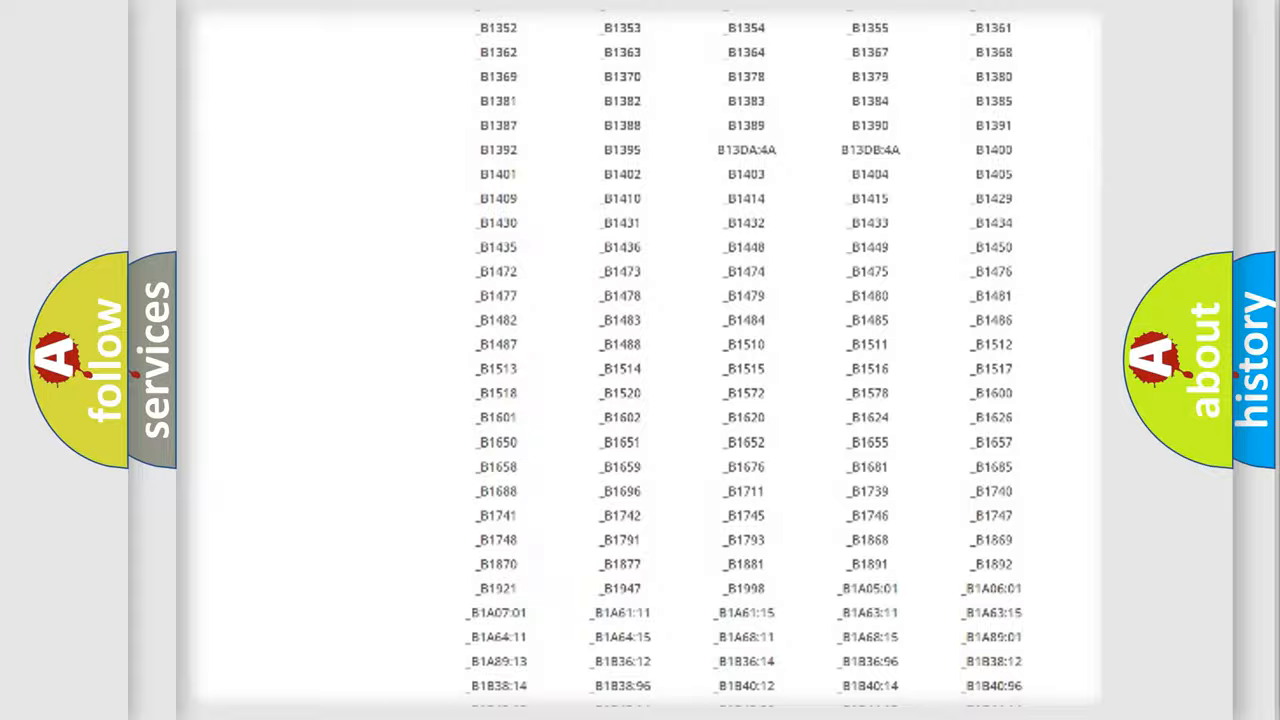